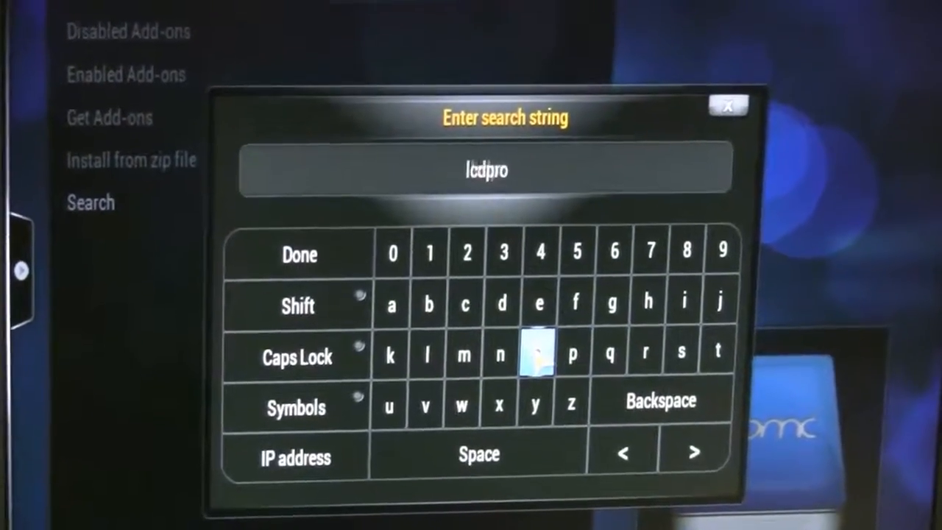
# Search add-ons for 'lcdpro' and open the Services - XBMC LCDproc result's information page
pyautogui.click(298, 254)
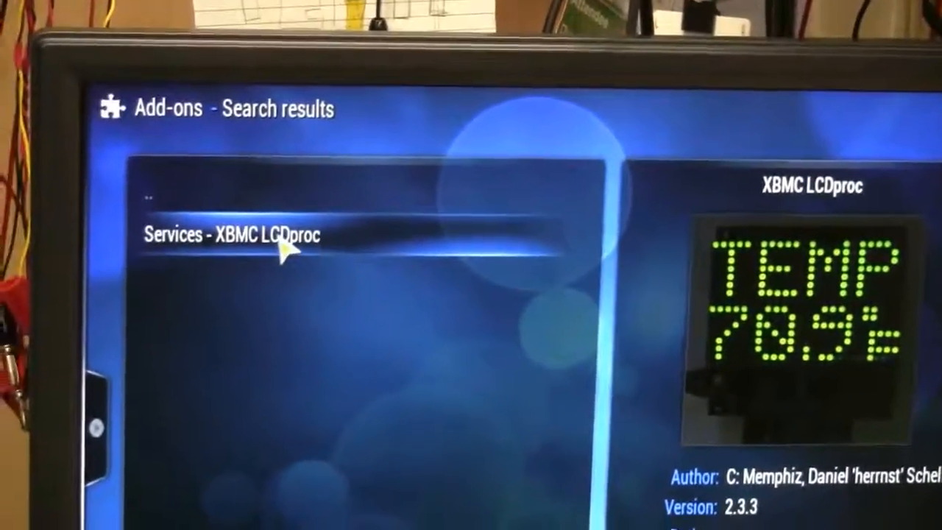
pyautogui.click(235, 236)
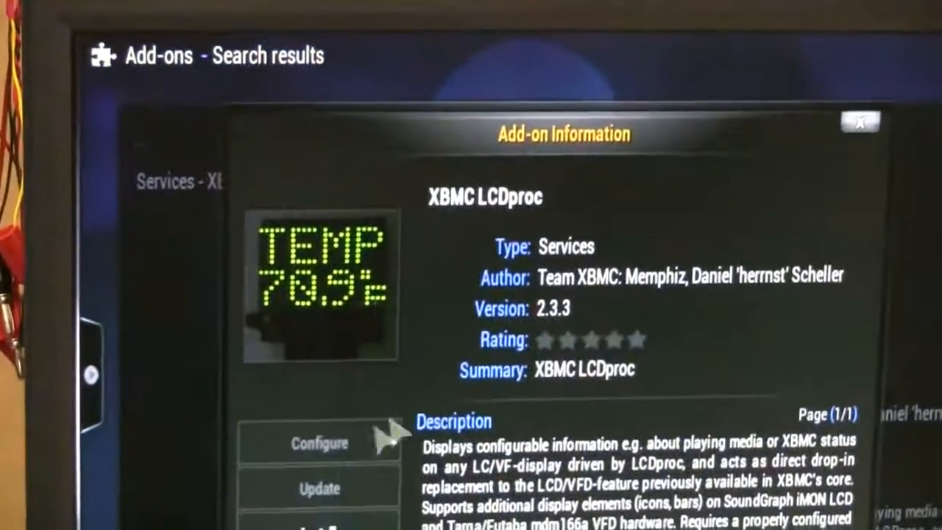